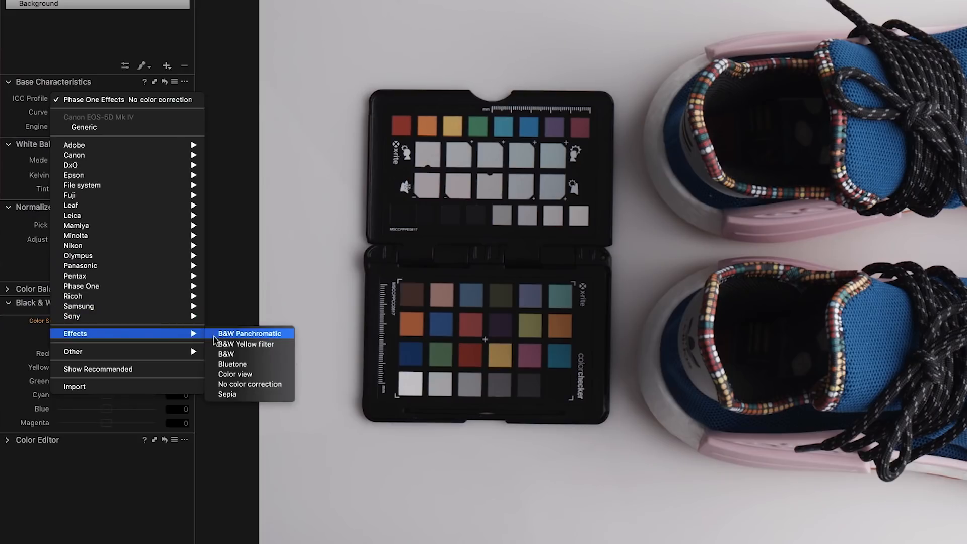
mouse_move(250, 383)
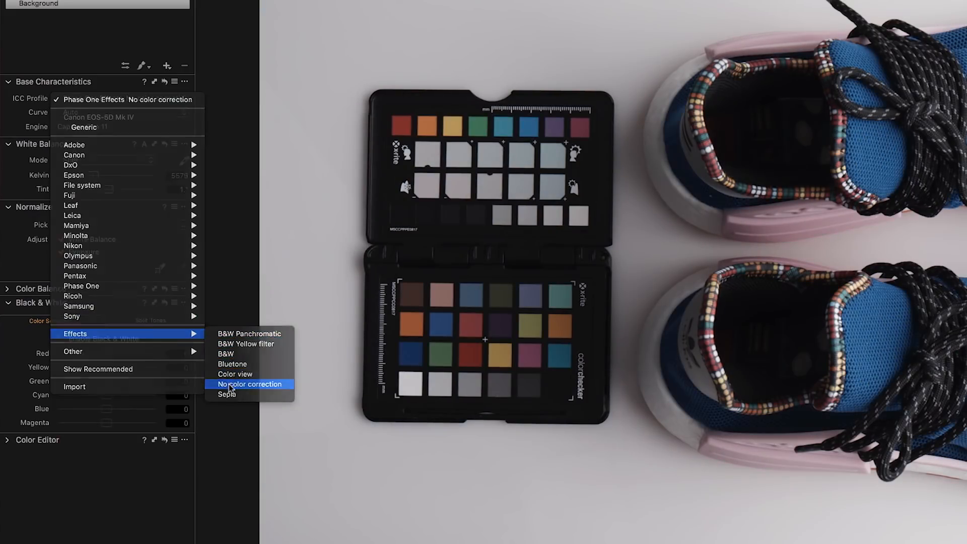